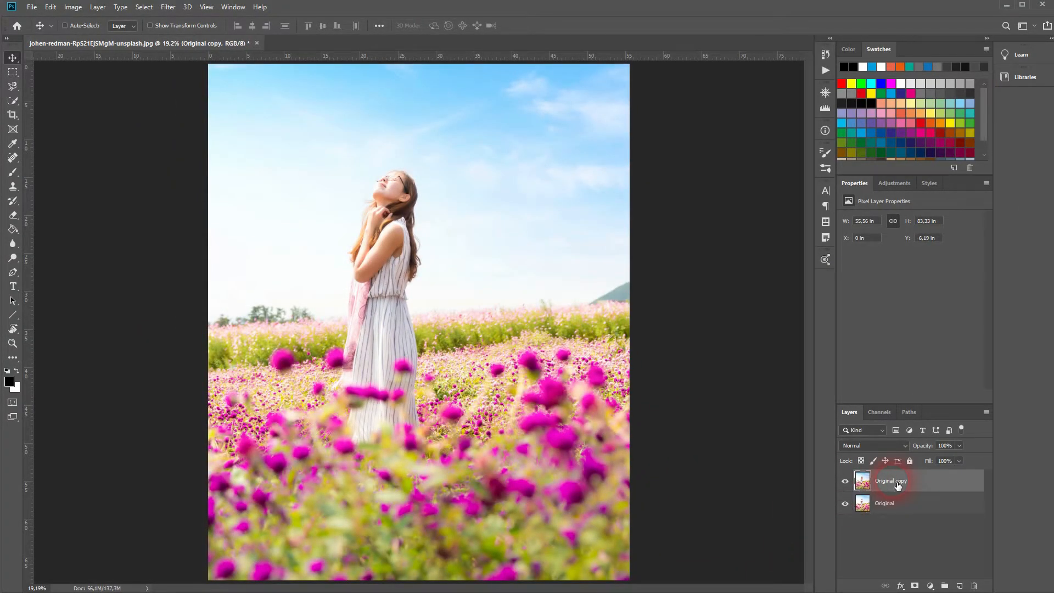
Step: Rename the copied layer to 'Lens Flare' and convert it to a smart object
double_click(890, 481)
text(Lens Flare)
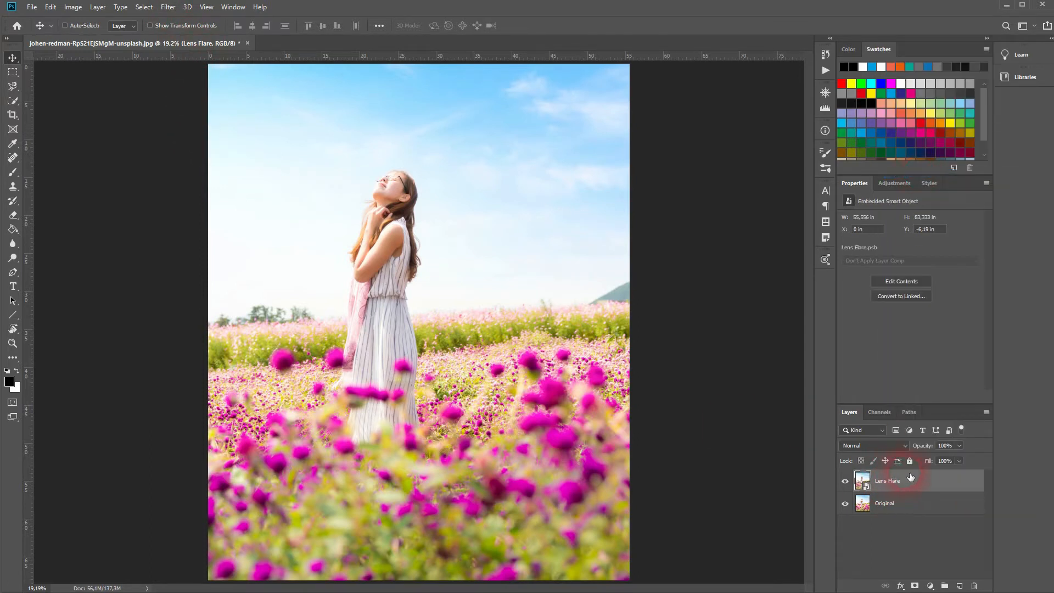
click(167, 6)
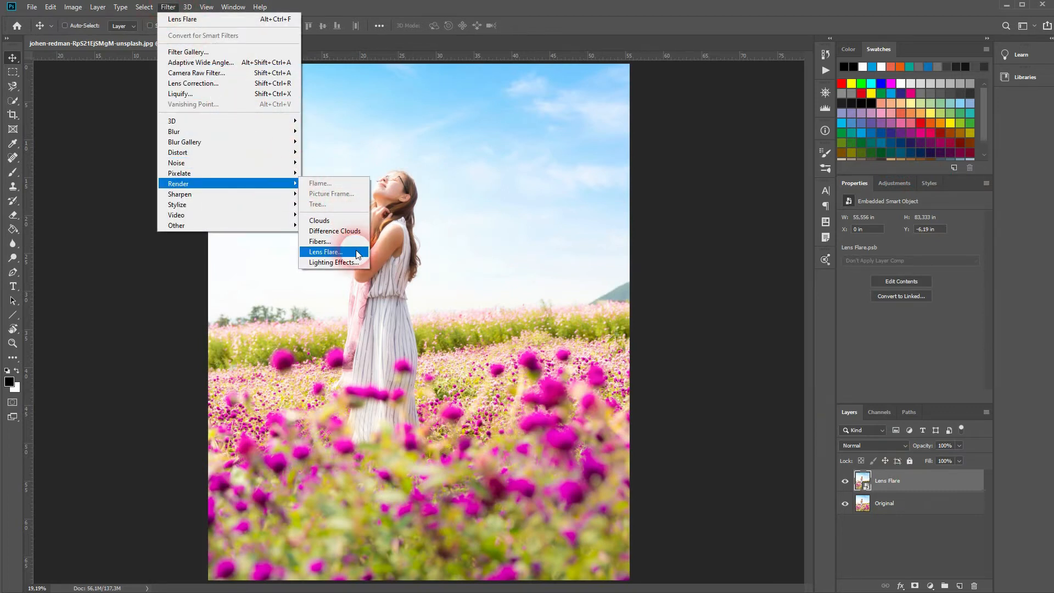
Step: Try the 35mm Prime and 105mm Prime lens types, then settle on Movie Prime at 149% brightness
click(325, 253)
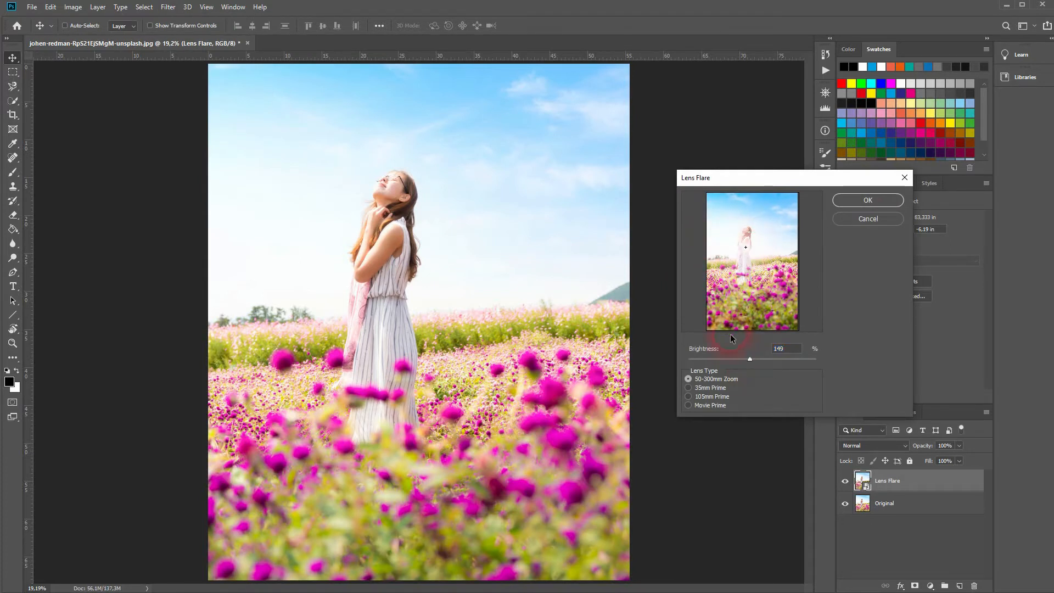
click(689, 387)
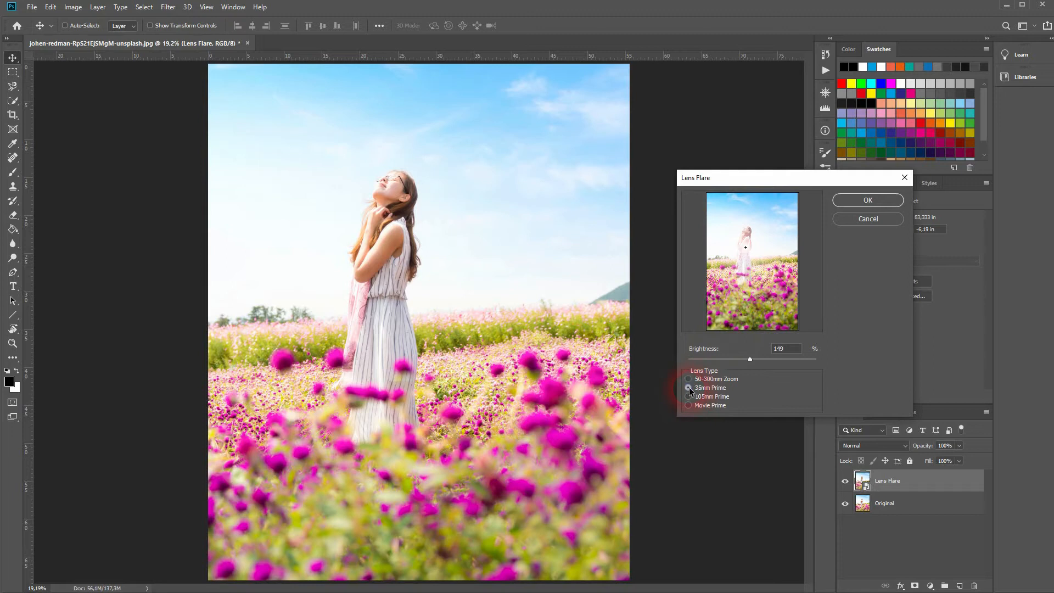
click(689, 397)
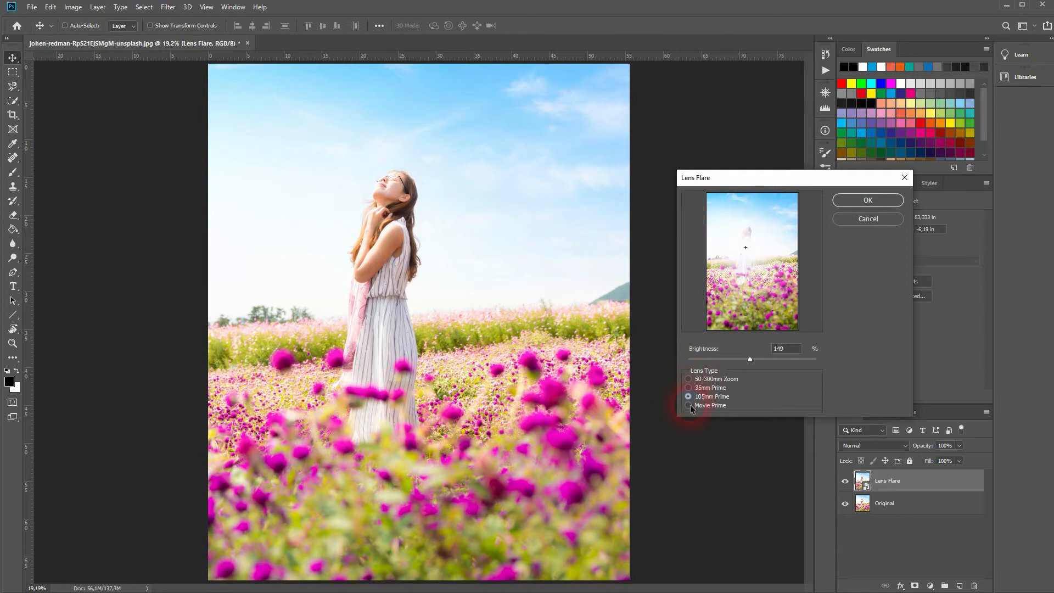
click(688, 405)
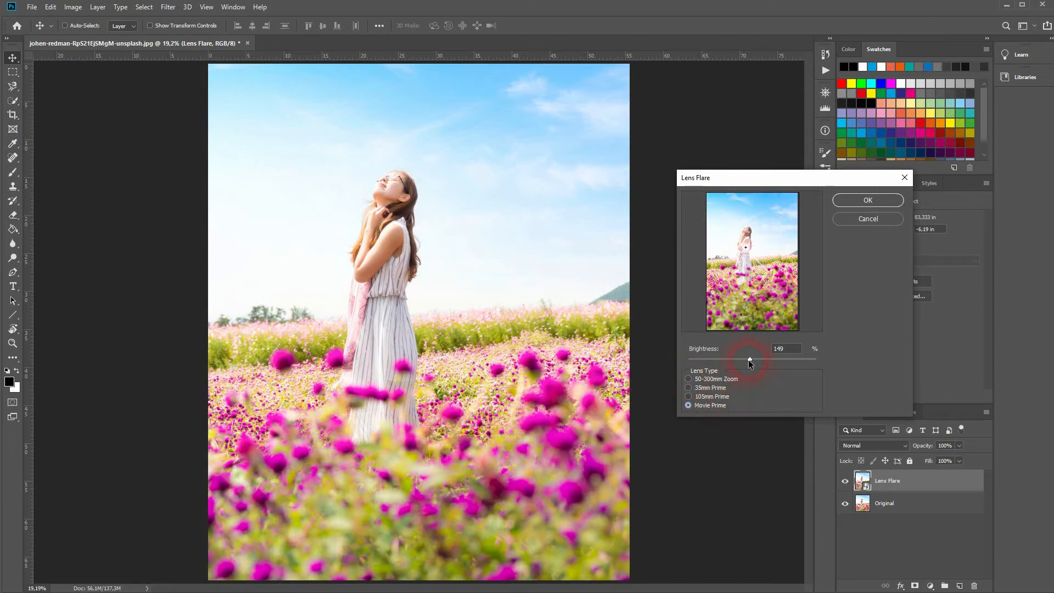
Step: Switch the flare to the 50-300mm Zoom lens at 148% brightness and apply it as a smart filter
drag(748, 360, 774, 360)
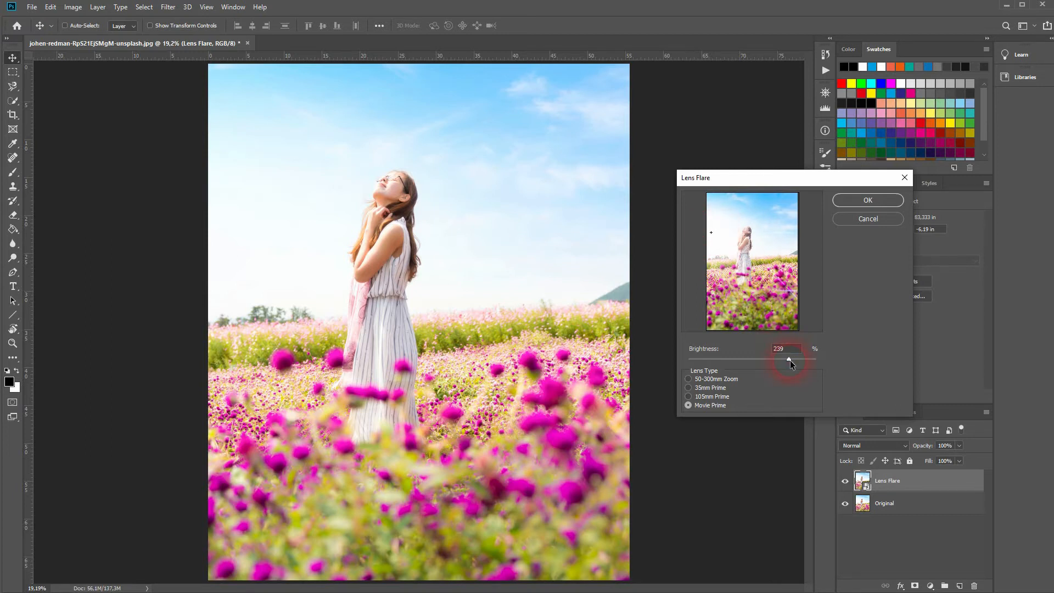
drag(790, 361, 757, 361)
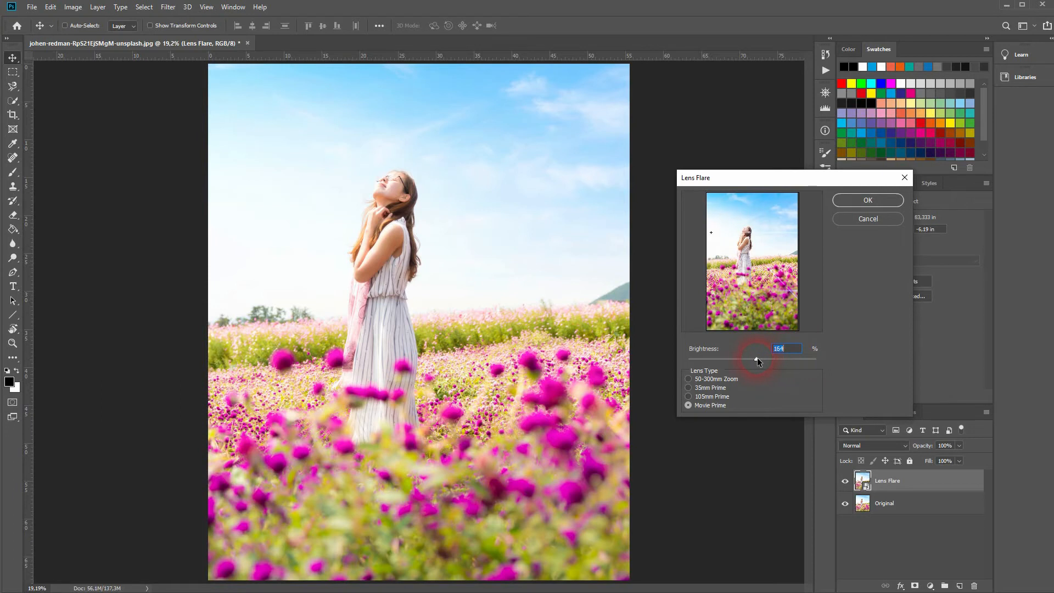
click(689, 379)
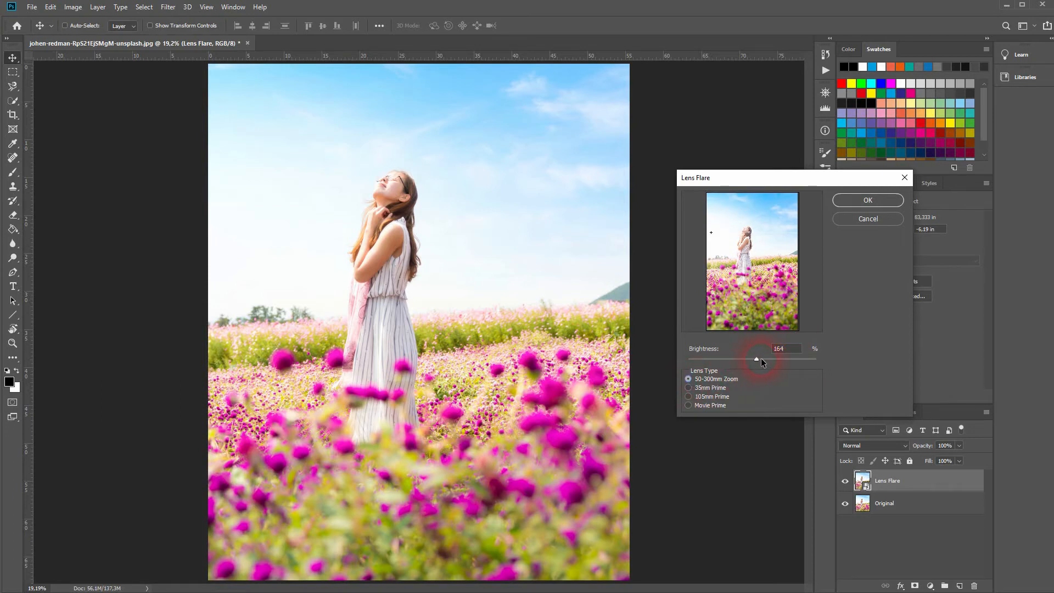
drag(758, 361, 750, 360)
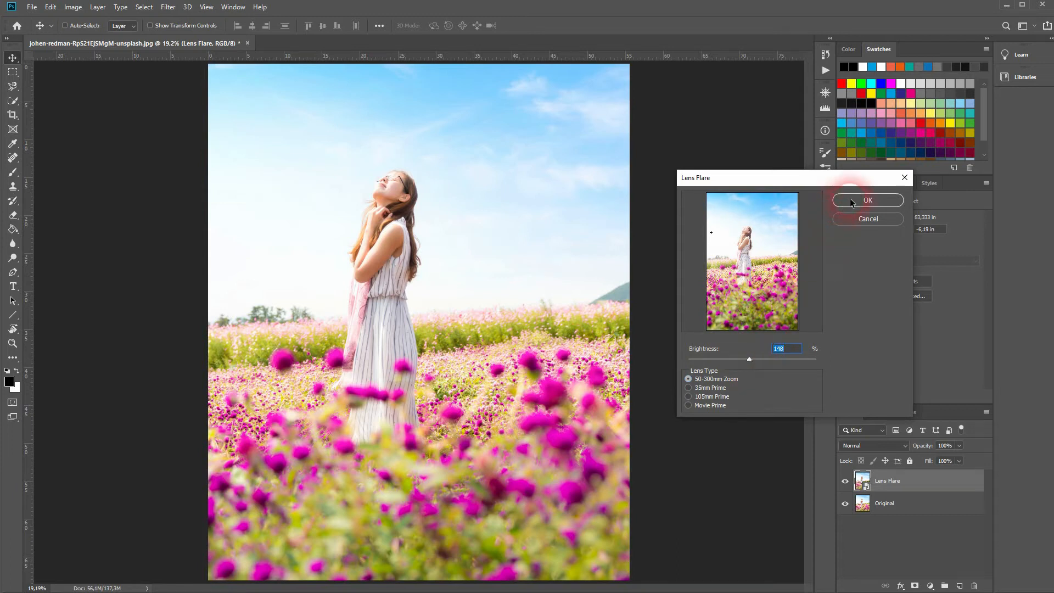
click(867, 200)
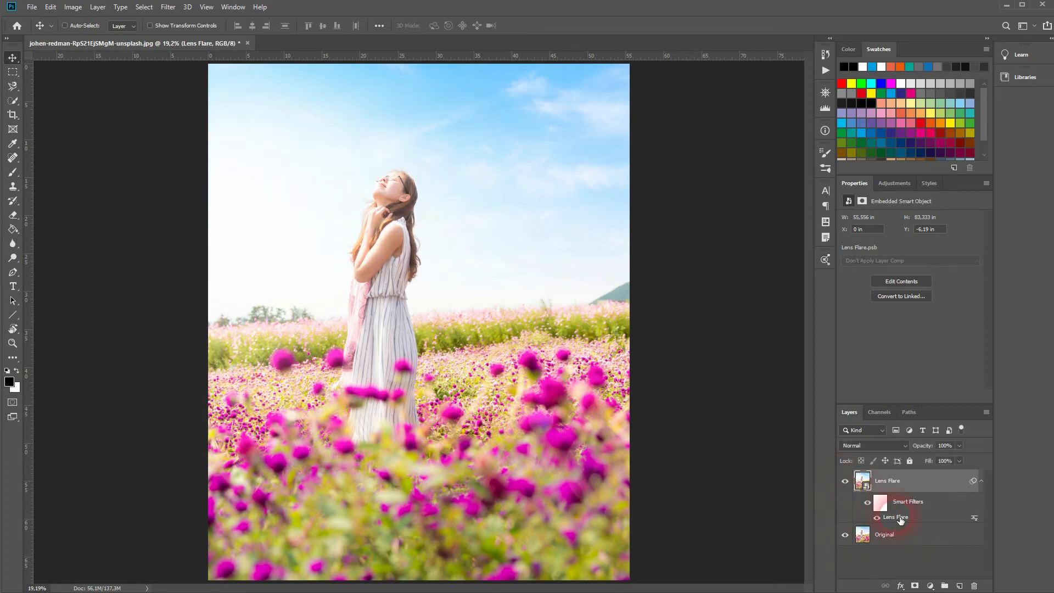
Step: Reopen the Lens Flare smart filter, raise brightness to about 159% and apply it
double_click(896, 517)
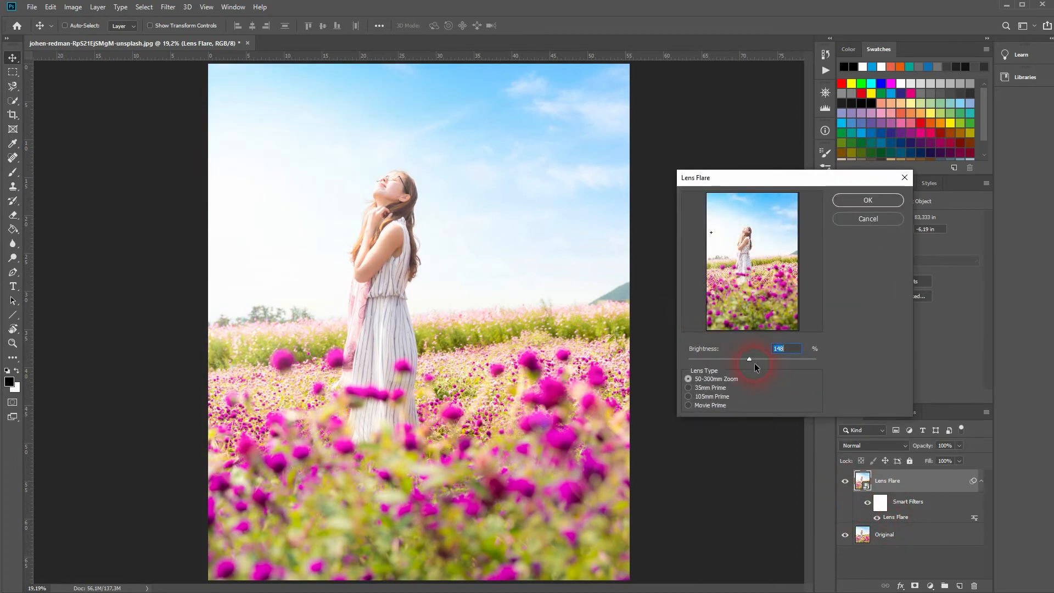
drag(748, 358, 753, 358)
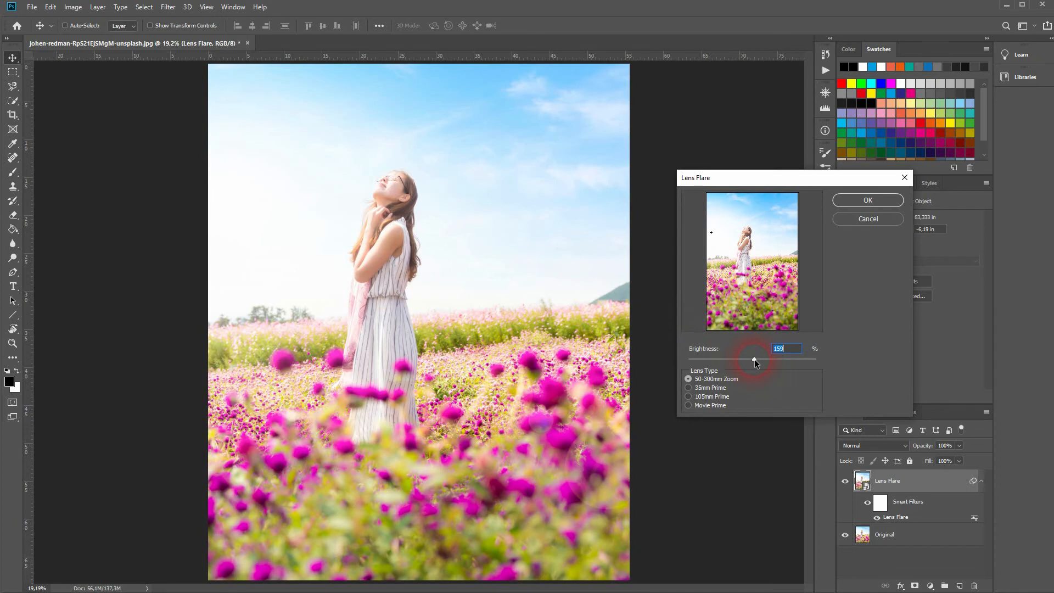
click(867, 200)
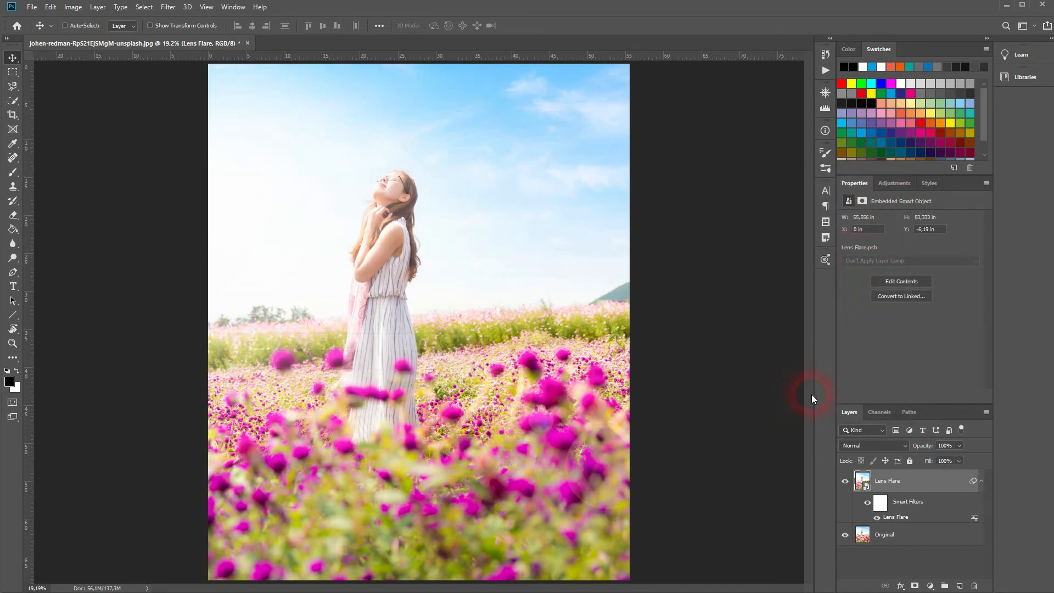